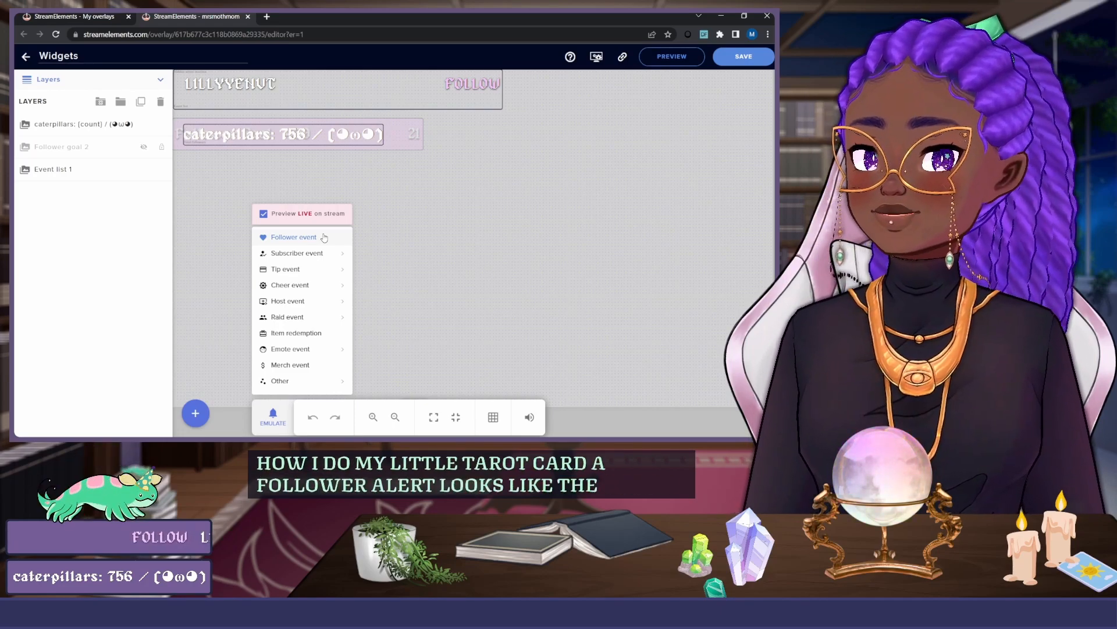
Emulate a follower event to preview the alert.
{"action": "left_click", "coordinate": [293, 237]}
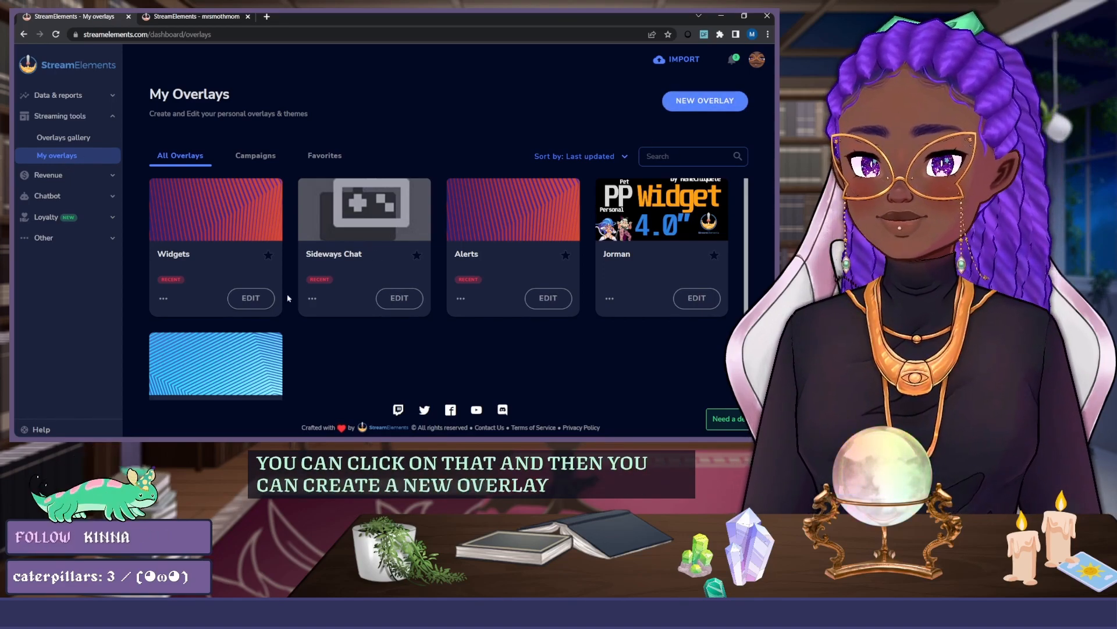
Open the Alerts overlay card for editing from My Overlays.
{"action": "left_click", "coordinate": [248, 16]}
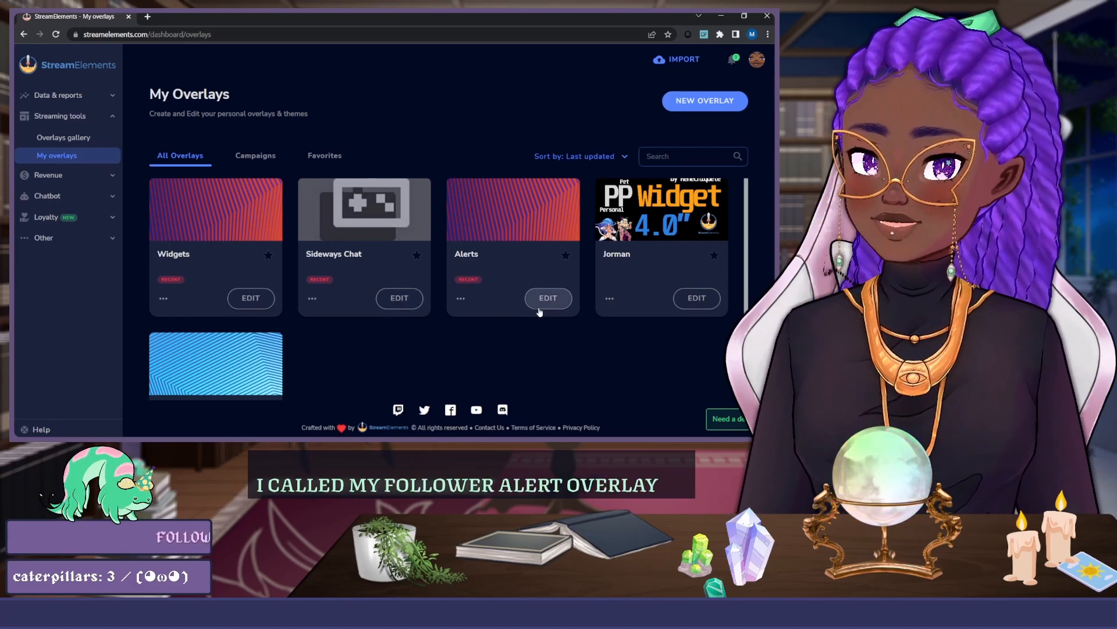
{"action": "left_click", "coordinate": [548, 298]}
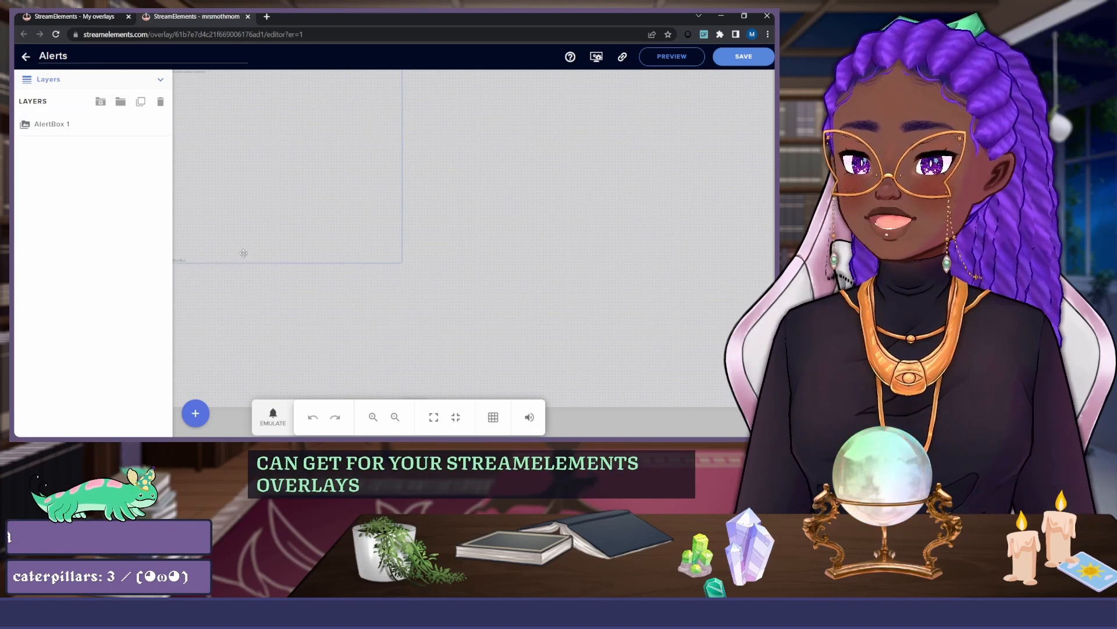
Browse the Alerts widget catalogue without adding, then open AlertBox 1's settings.
{"action": "left_click", "coordinate": [196, 413]}
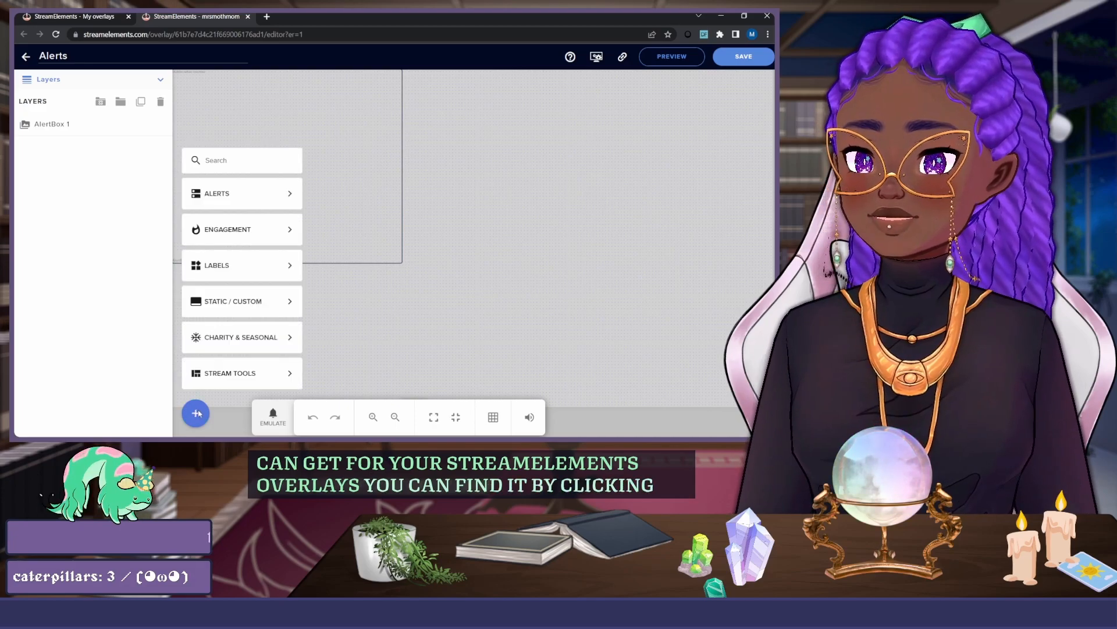
{"action": "left_click", "coordinate": [241, 193]}
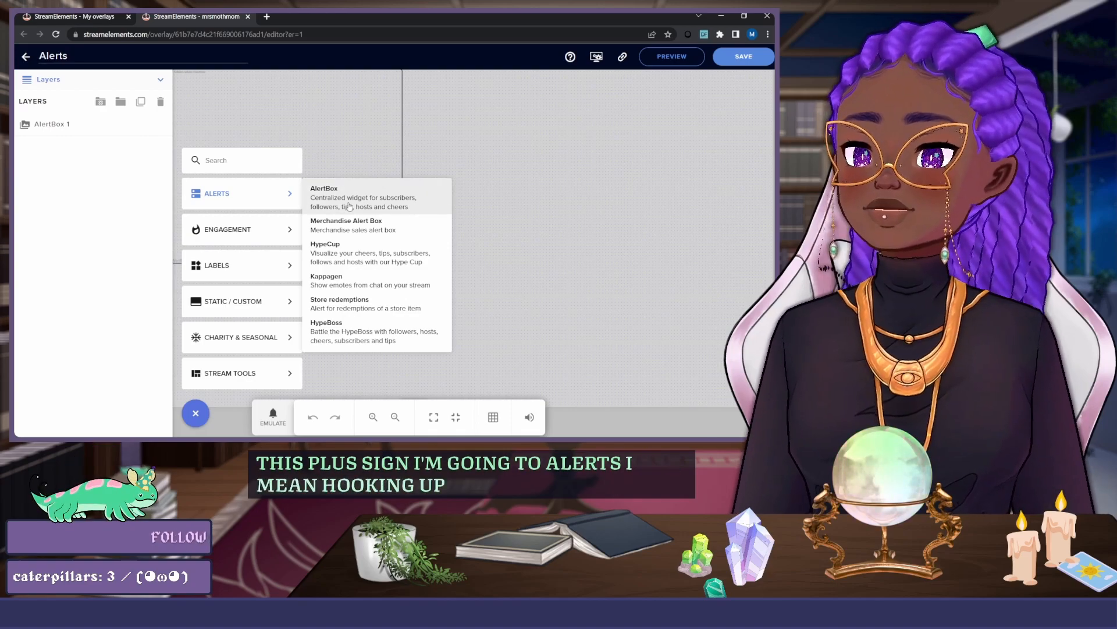
{"action": "left_click", "coordinate": [323, 197]}
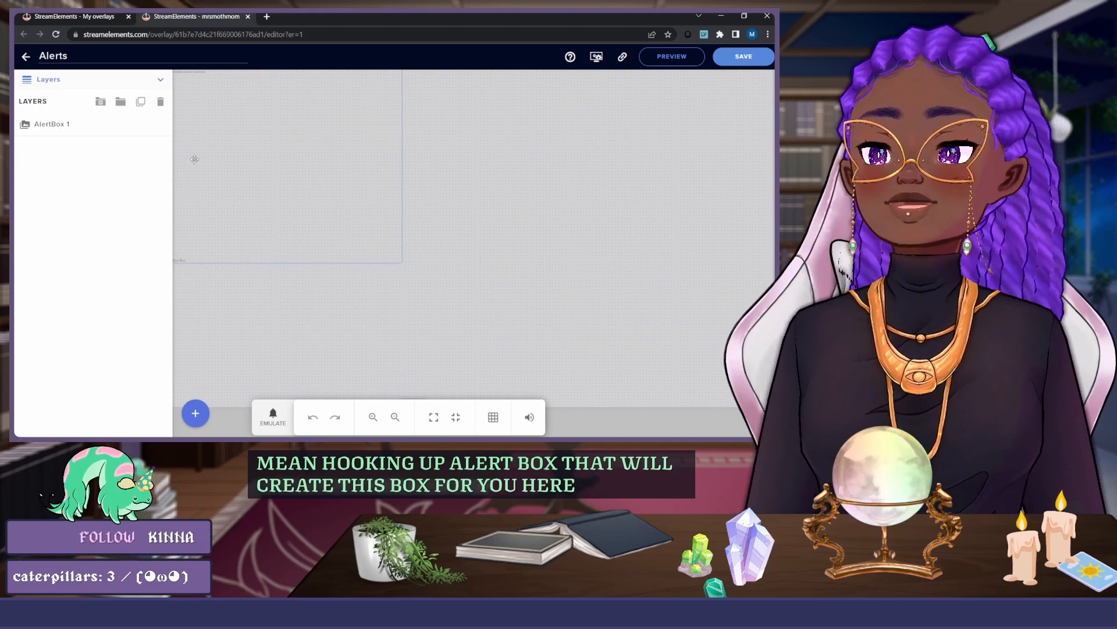
{"action": "left_click", "coordinate": [51, 124]}
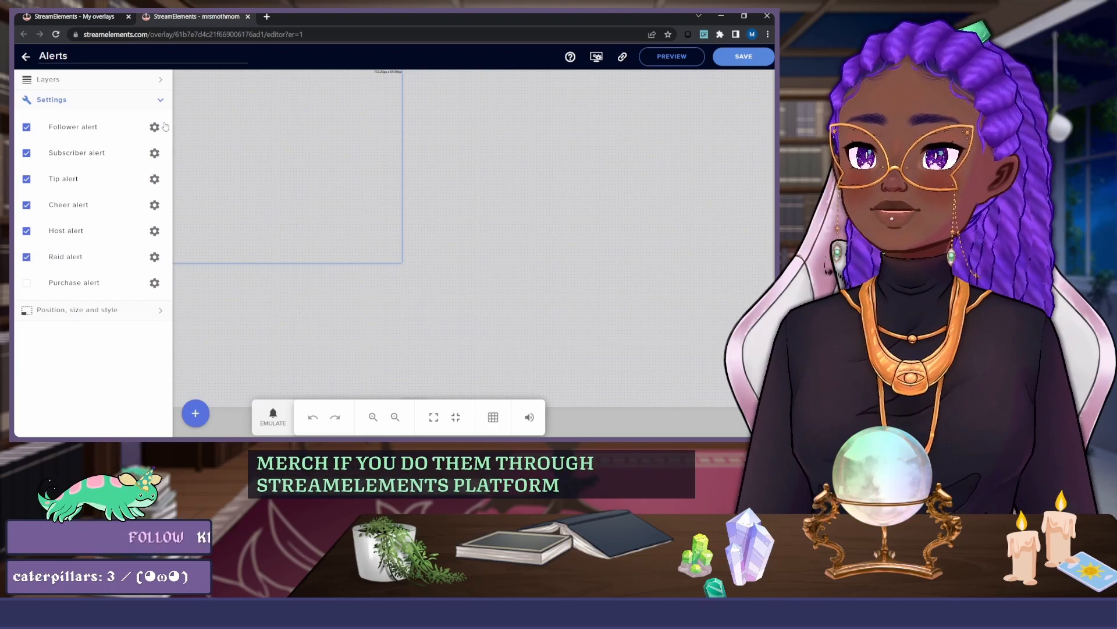
Expand the follower alert's variation settings and scroll through fool, magi, priestess, empress.
{"action": "left_click", "coordinate": [154, 127]}
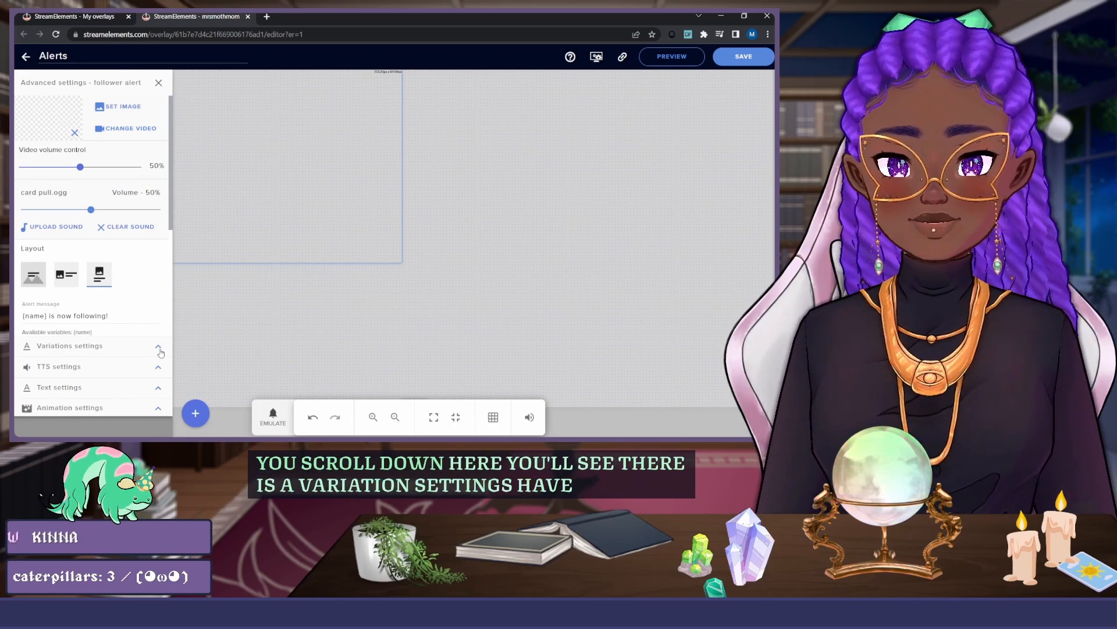
{"action": "left_click", "coordinate": [159, 346]}
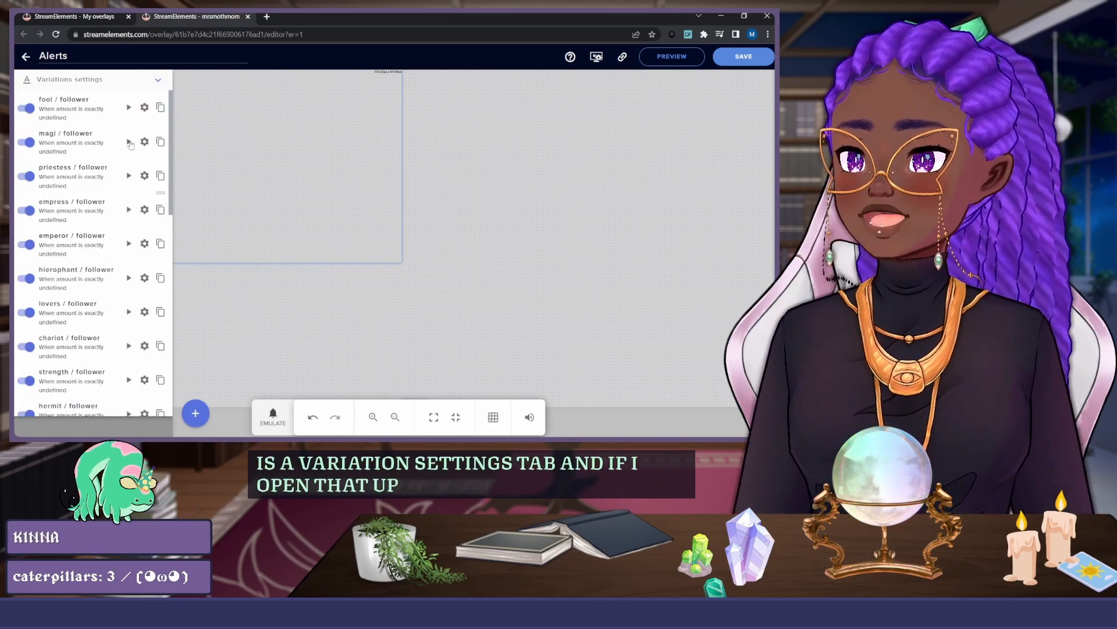
{"action": "scroll", "scroll_direction": "down", "scroll_amount": 3}
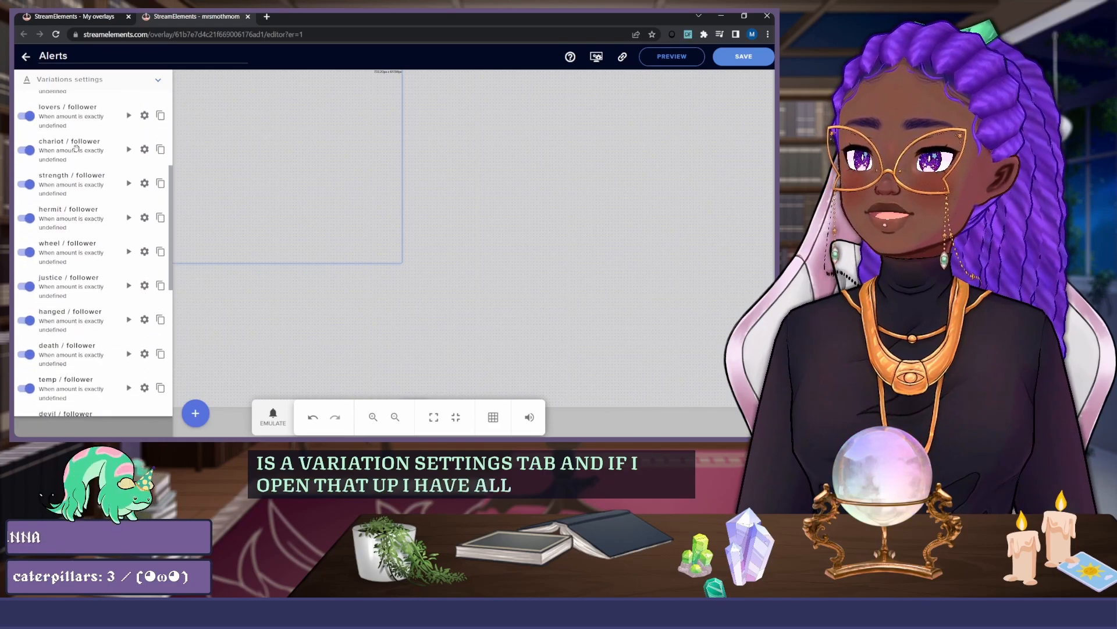
{"action": "scroll", "scroll_direction": "down", "scroll_amount": 3}
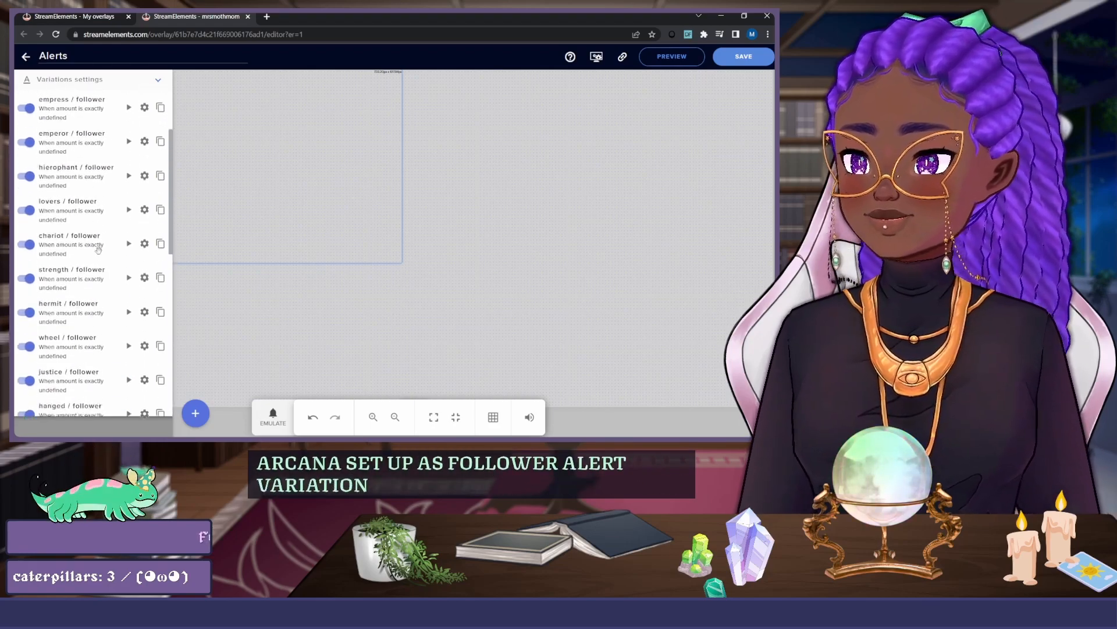
{"action": "scroll", "scroll_direction": "up", "scroll_amount": 3}
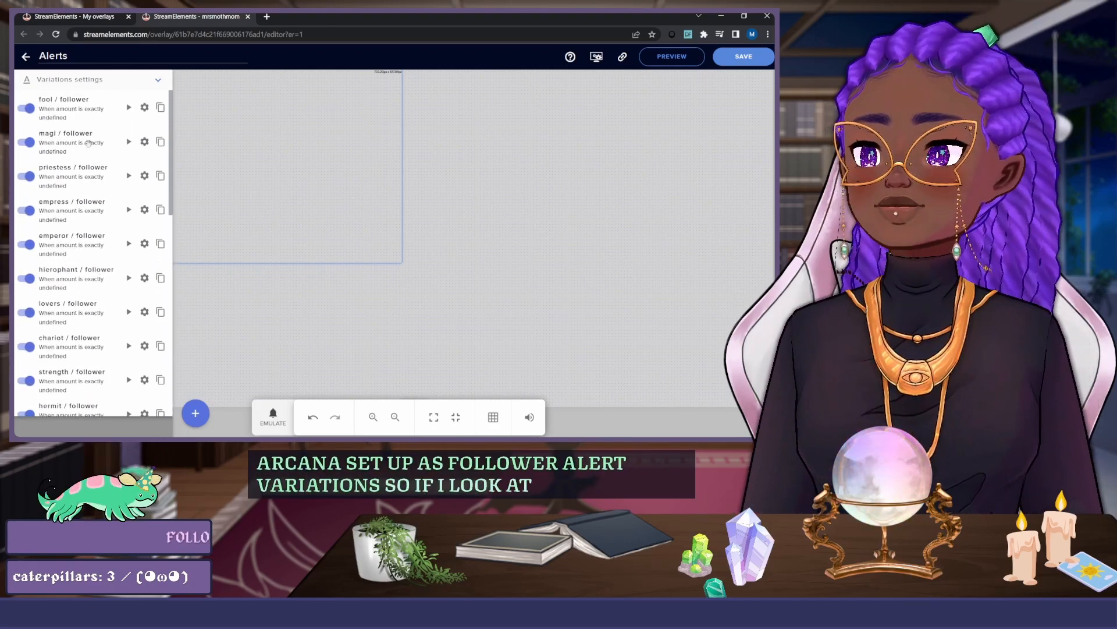
{"action": "mouse_move", "coordinate": [144, 107]}
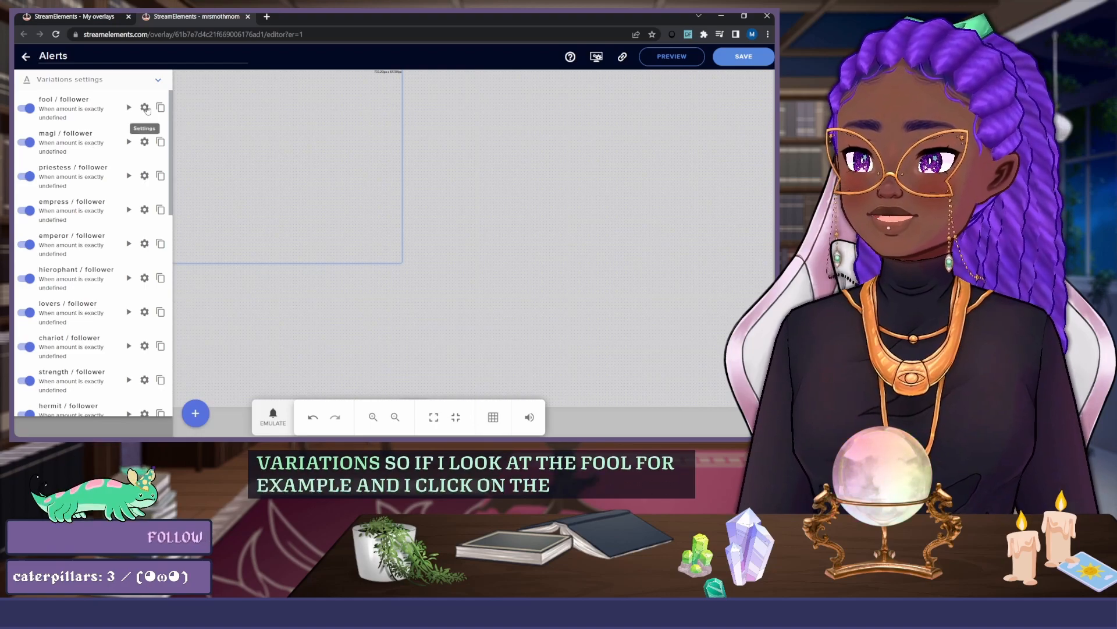
Review the fool variation: 100% chance, card-pull sound, 10-second 'pulled the fool!' message.
{"action": "left_click", "coordinate": [144, 108]}
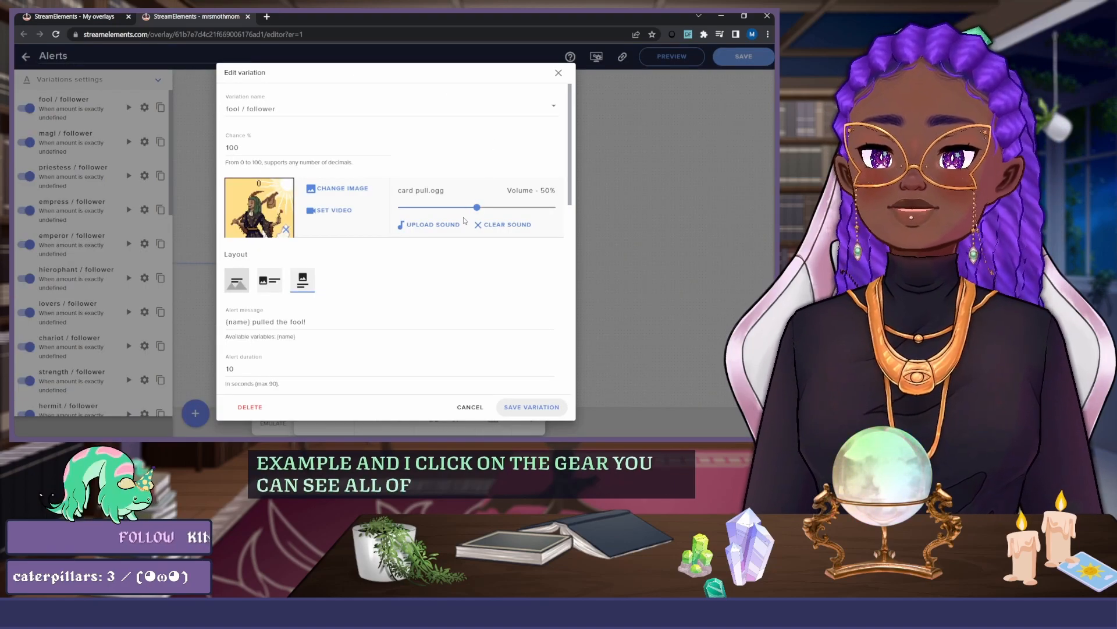
{"action": "scroll", "scroll_direction": "down", "scroll_amount": 3}
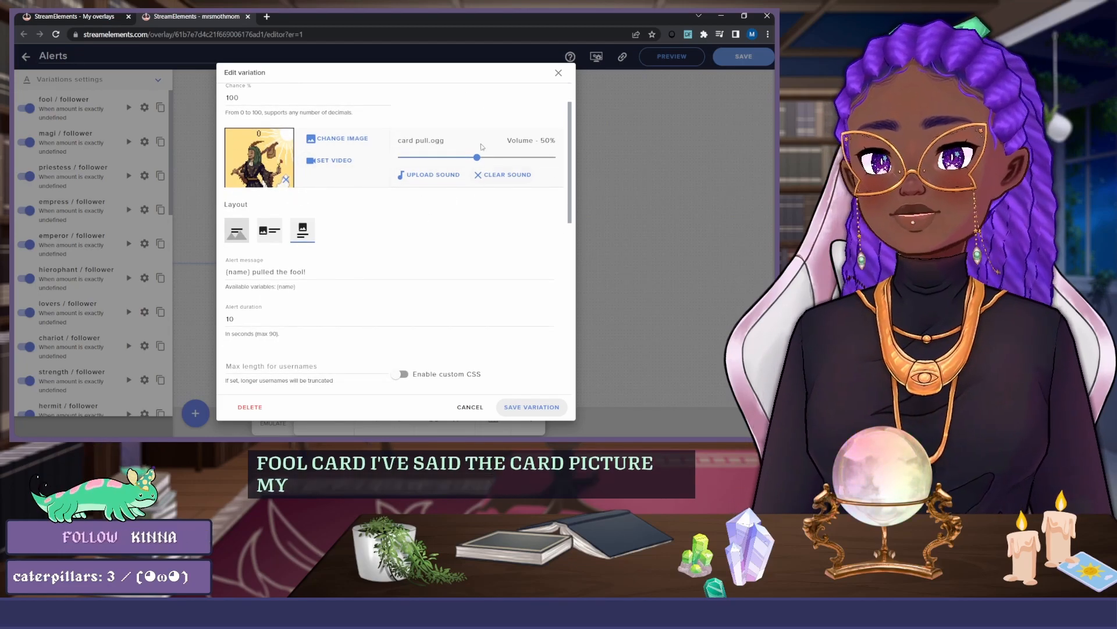
{"action": "scroll", "scroll_direction": "down", "scroll_amount": 3}
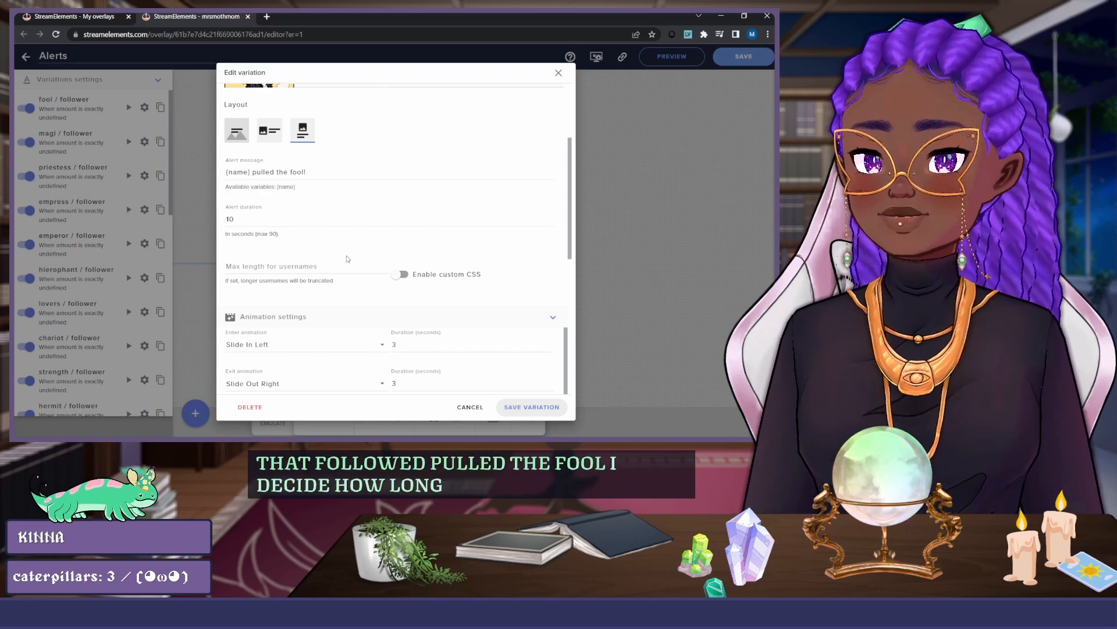
{"action": "scroll", "scroll_direction": "down", "scroll_amount": 3}
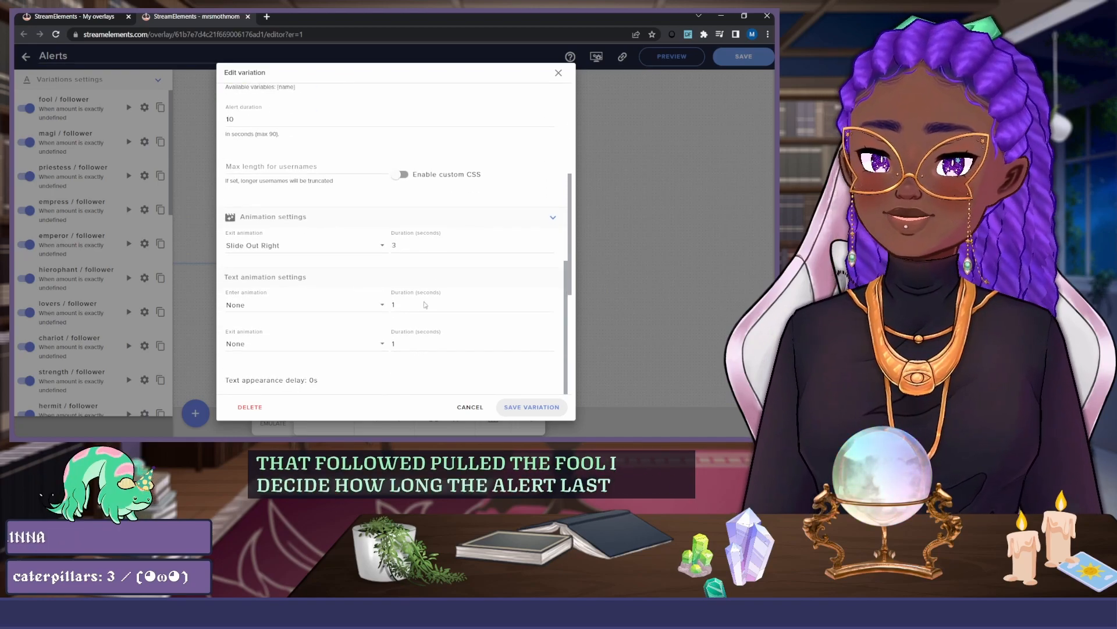
{"action": "scroll", "scroll_direction": "up", "scroll_amount": 3}
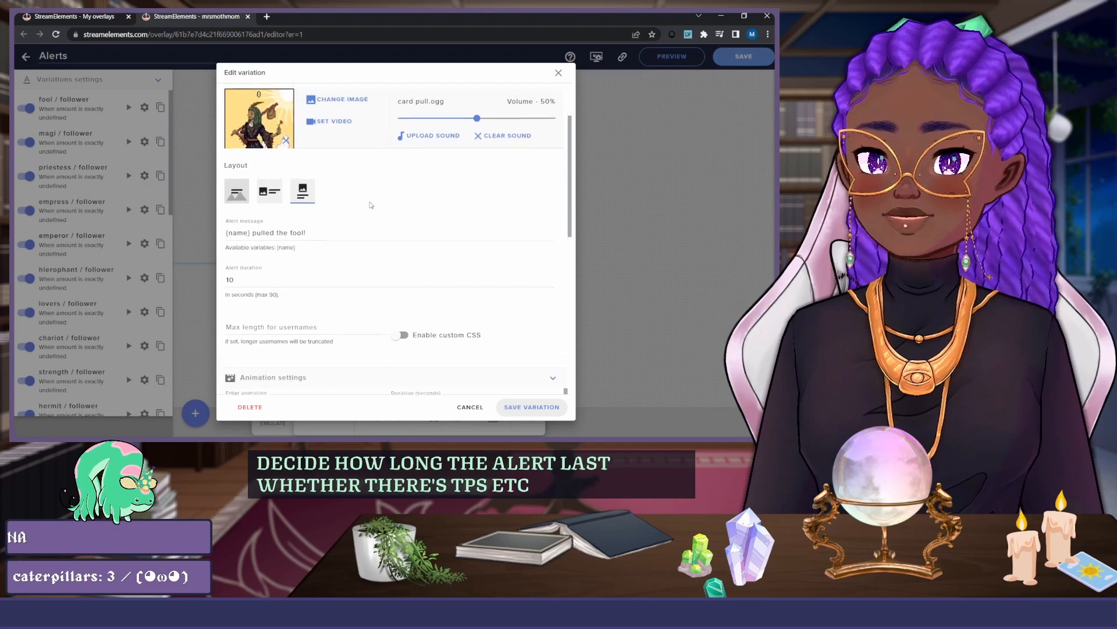
{"action": "scroll", "scroll_direction": "down", "scroll_amount": 3}
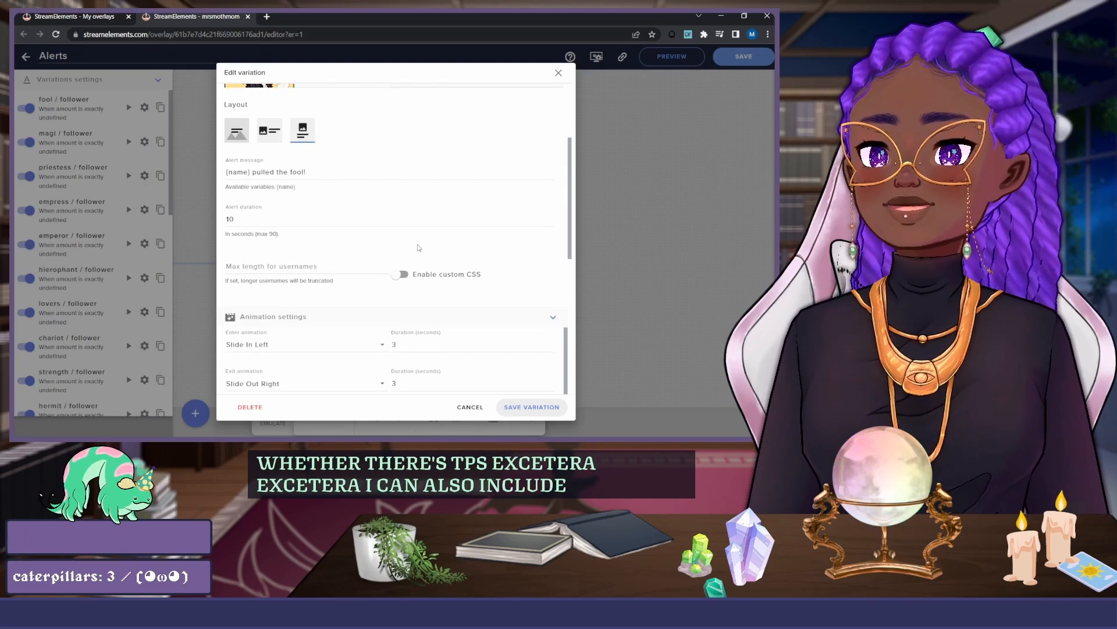
{"action": "scroll", "scroll_direction": "up", "scroll_amount": 3}
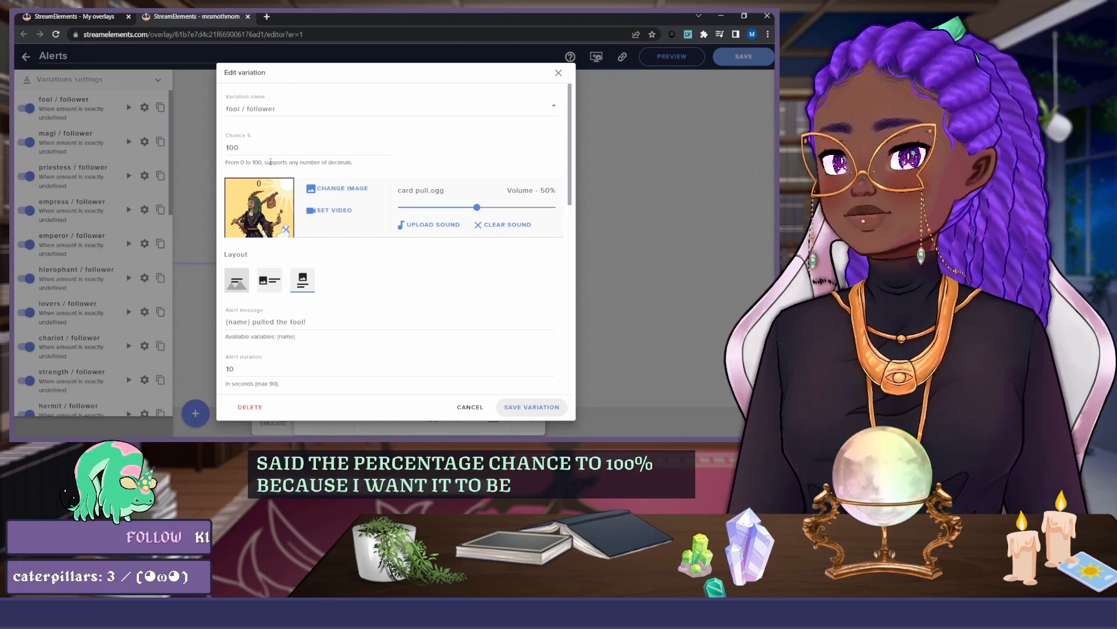
{"action": "left_click", "coordinate": [307, 147]}
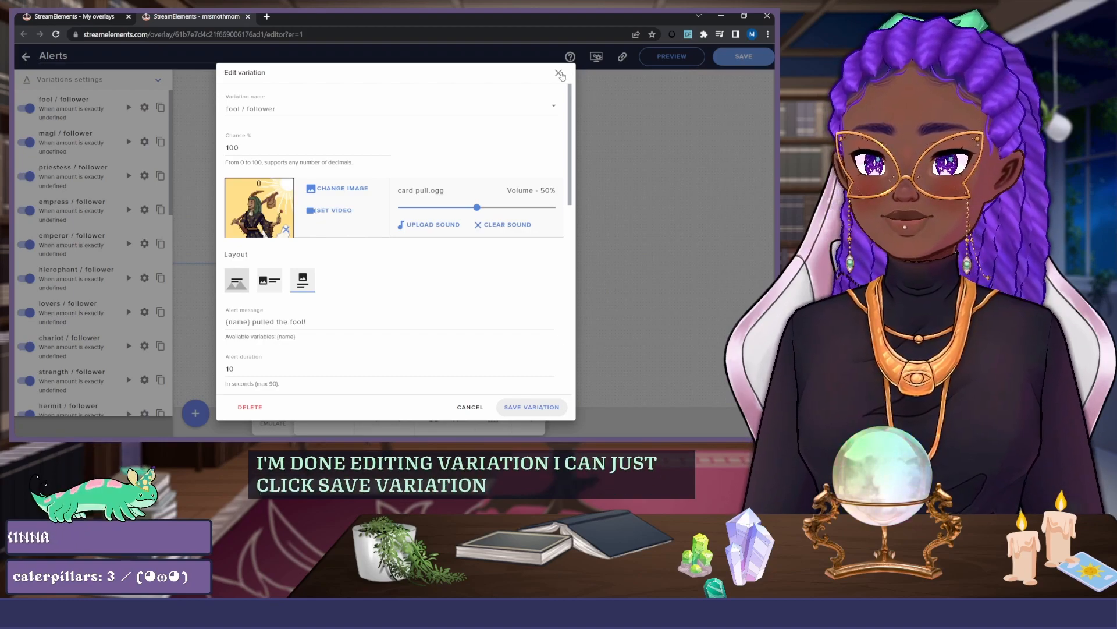
{"action": "left_click", "coordinate": [560, 73]}
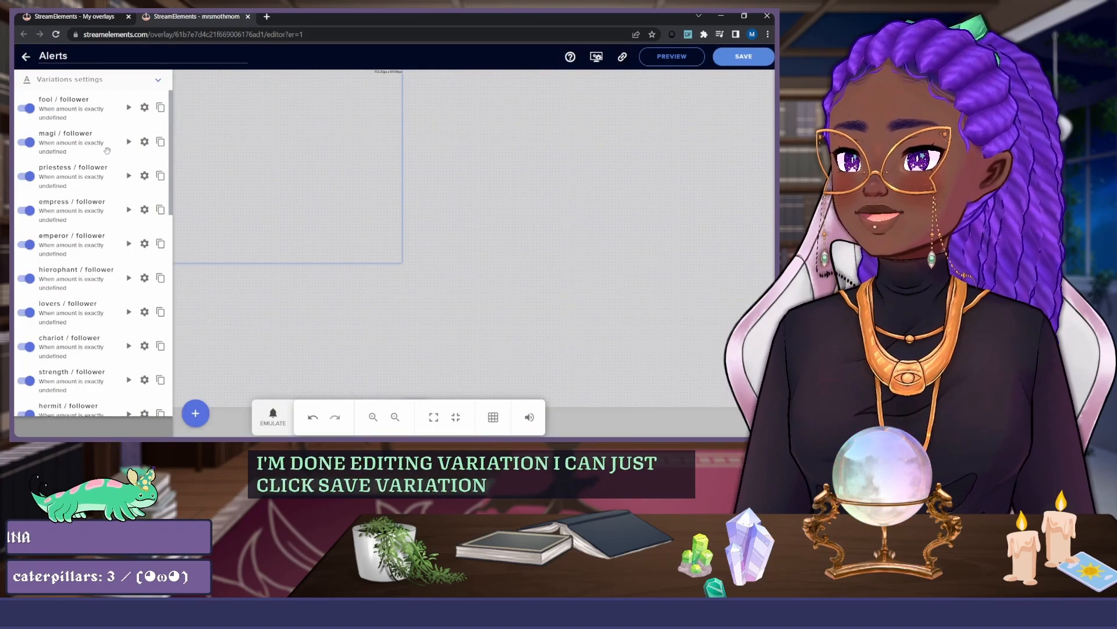
{"action": "scroll", "scroll_direction": "down", "scroll_amount": 3}
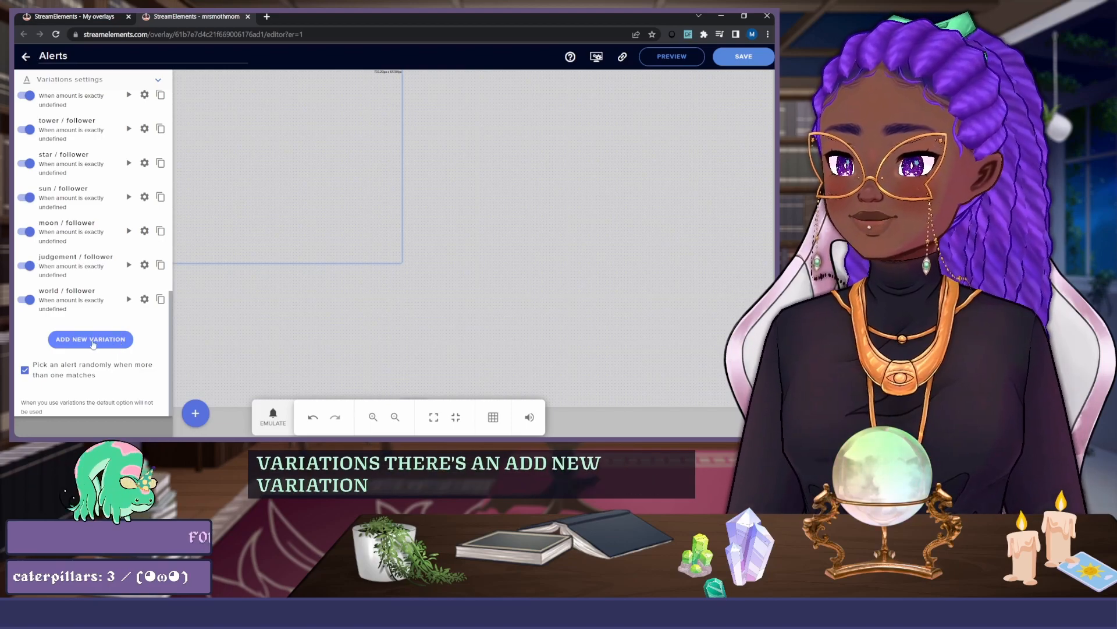
{"action": "left_click", "coordinate": [91, 340]}
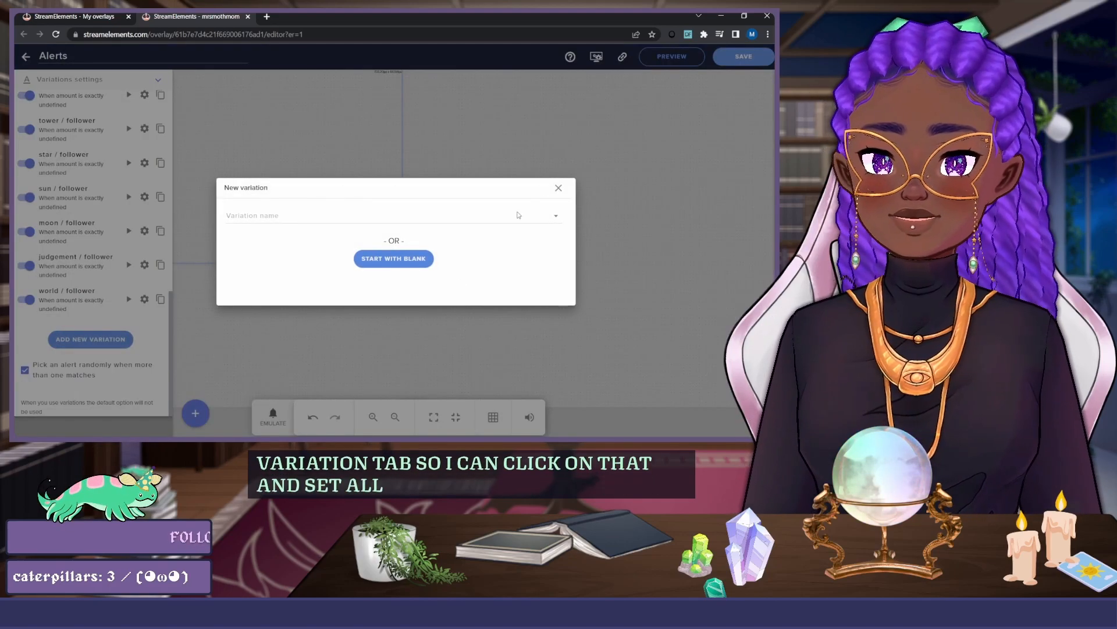
{"action": "left_click", "coordinate": [558, 187]}
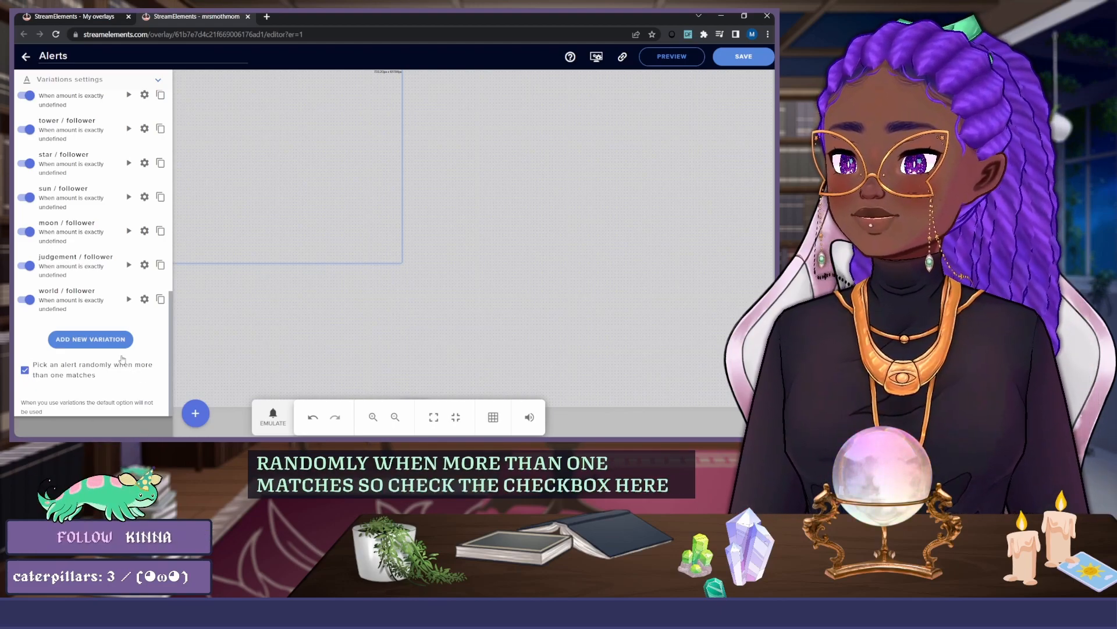
{"action": "scroll", "scroll_direction": "up", "scroll_amount": 3}
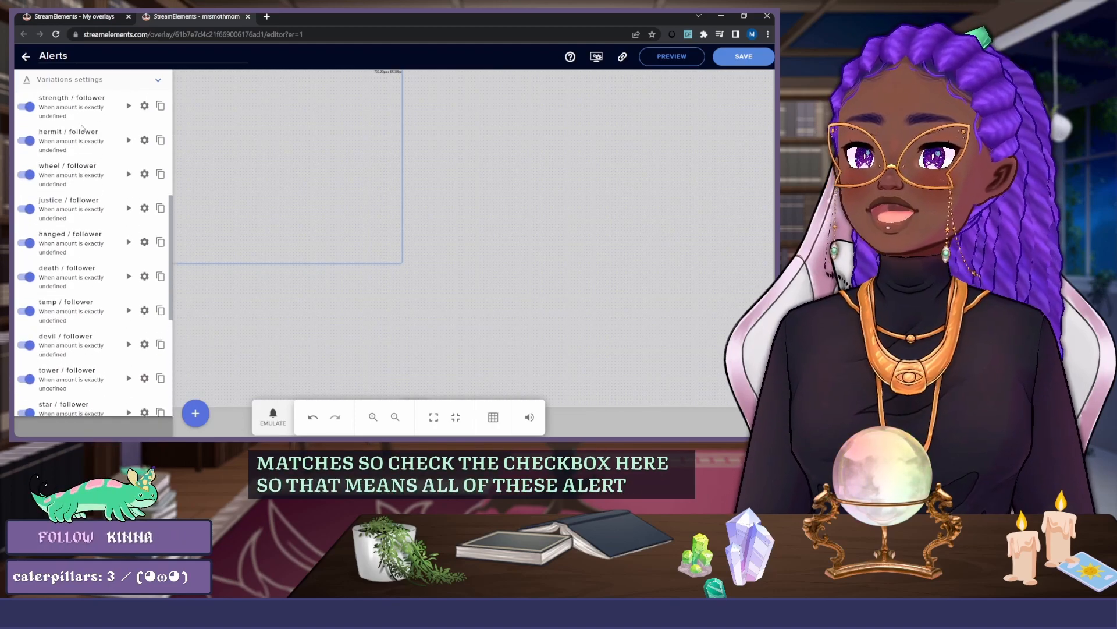
{"action": "scroll", "scroll_direction": "up", "scroll_amount": 3}
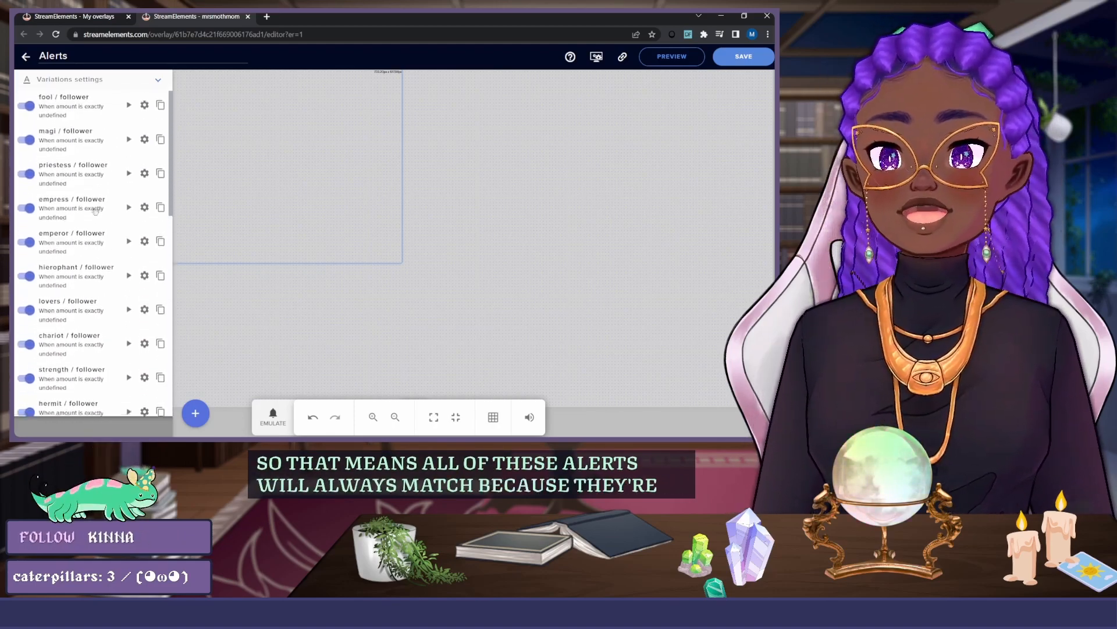
{"action": "scroll", "scroll_direction": "down", "scroll_amount": 3}
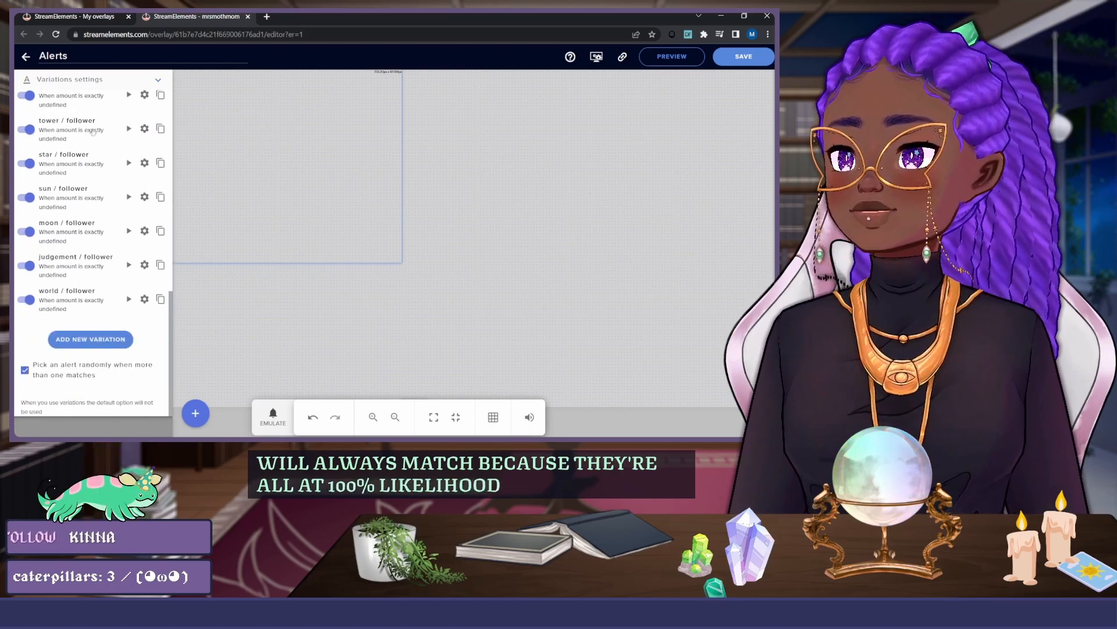
{"action": "scroll", "scroll_direction": "up", "scroll_amount": 3}
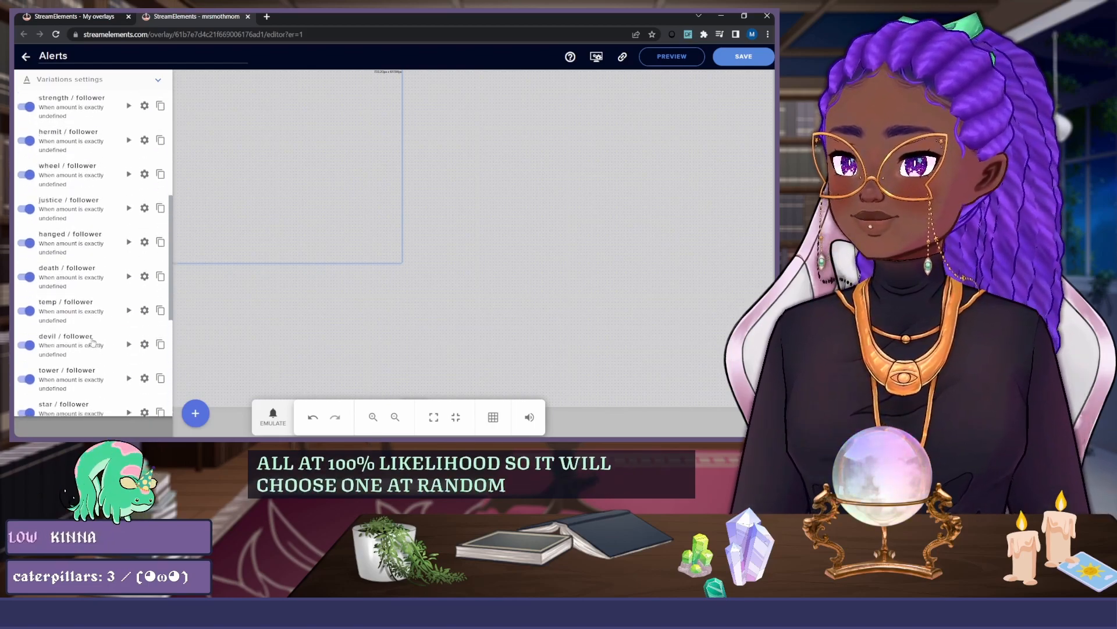
{"action": "scroll", "scroll_direction": "up", "scroll_amount": 3}
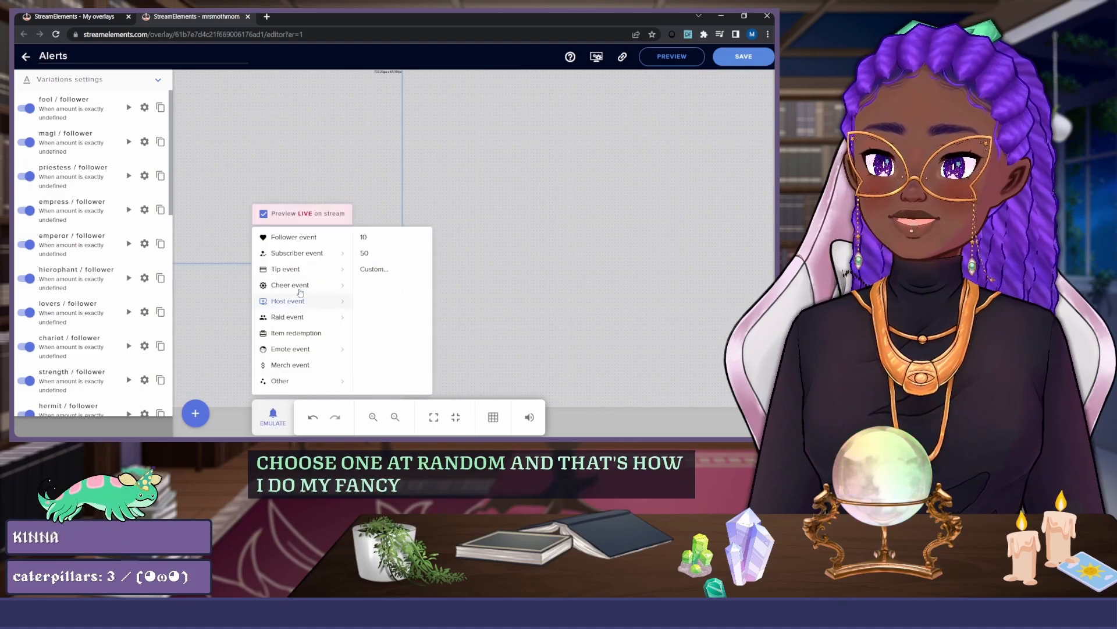
{"action": "mouse_move", "coordinate": [293, 237]}
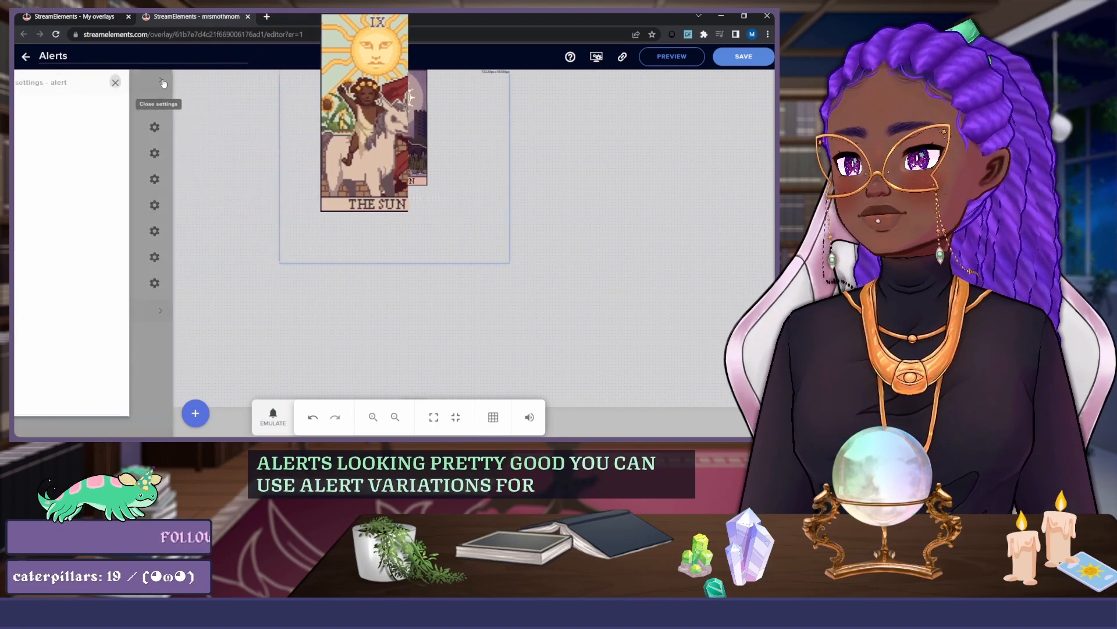
Close the follower alert's settings after The Sun card alert plays.
{"action": "left_click", "coordinate": [163, 82]}
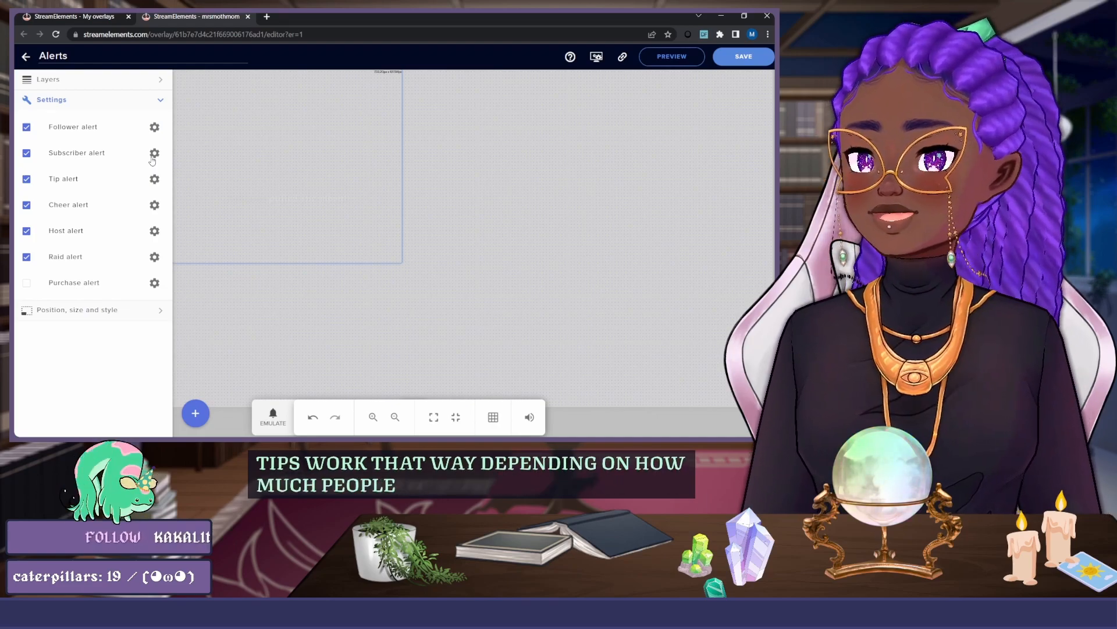
{"action": "left_click", "coordinate": [155, 178]}
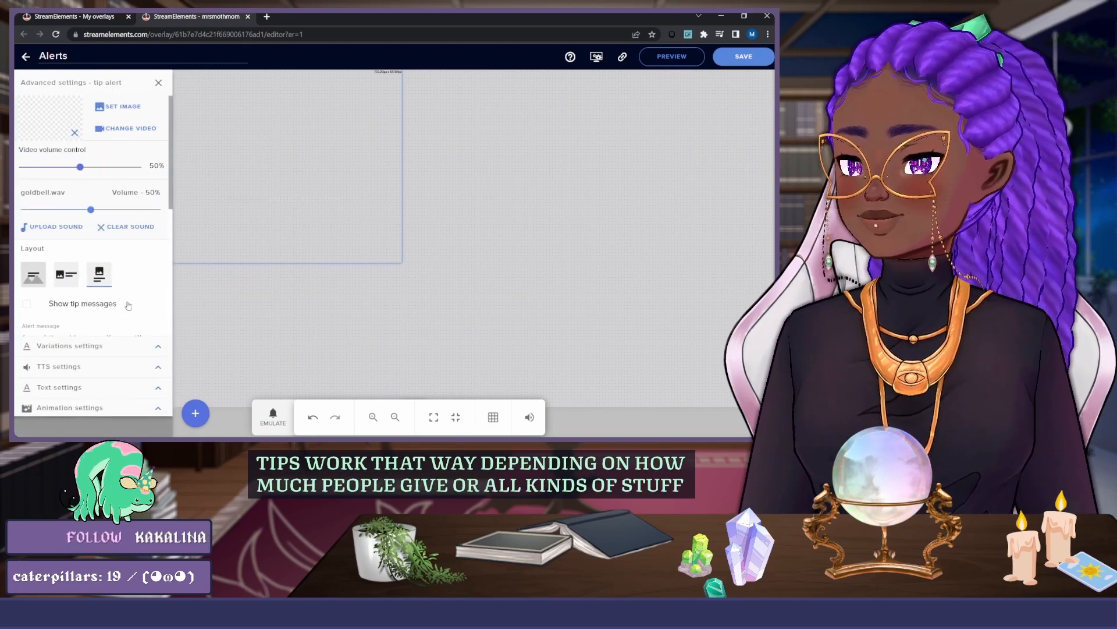
{"action": "scroll", "scroll_direction": "down", "scroll_amount": 3}
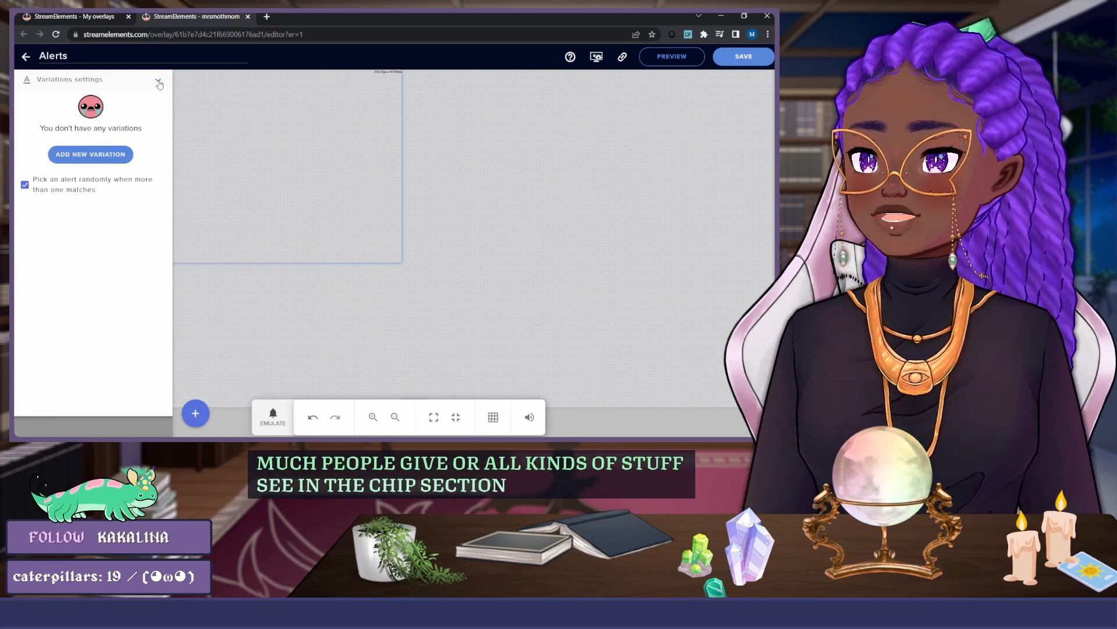
{"action": "left_click", "coordinate": [159, 84]}
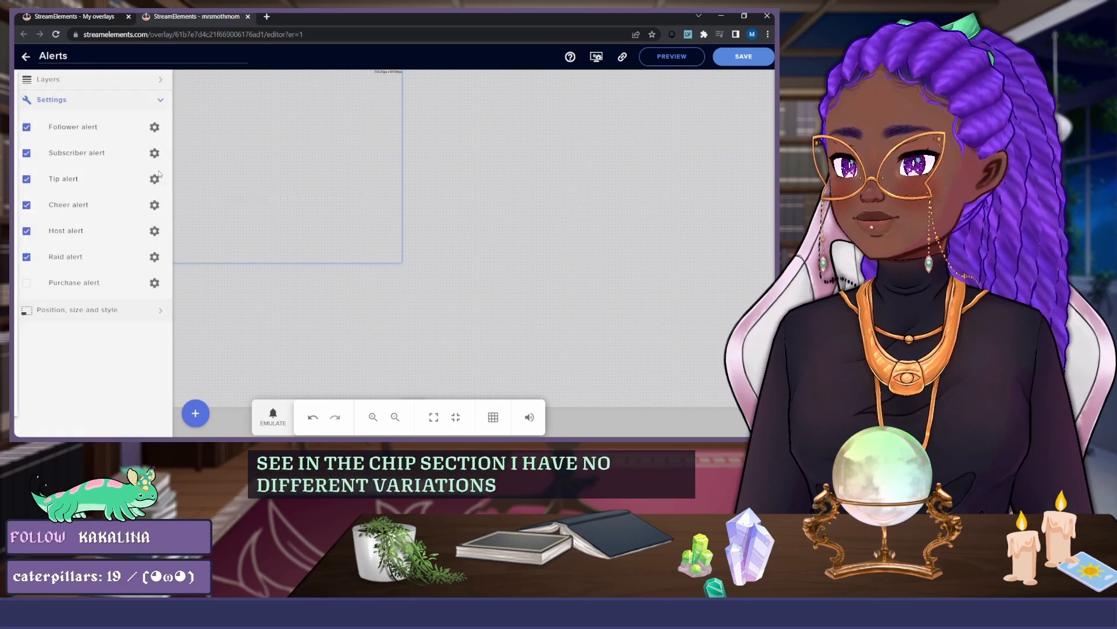
{"action": "left_click", "coordinate": [153, 153]}
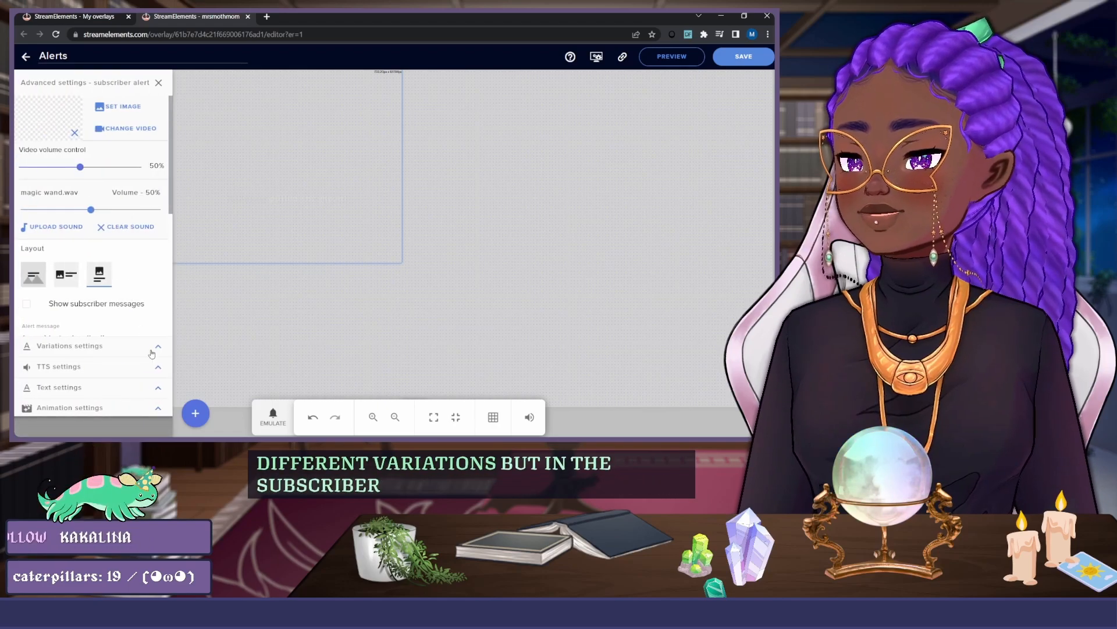
{"action": "left_click", "coordinate": [70, 346]}
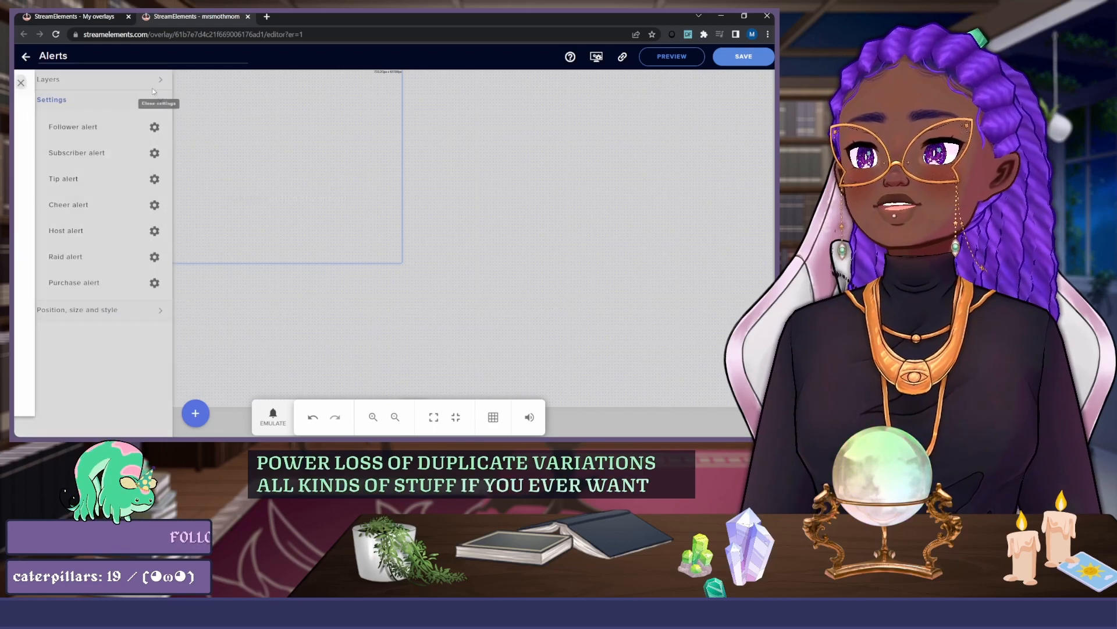
Expand the follower alert's variations and scroll the tarot list from fool to world.
{"action": "left_click", "coordinate": [154, 127]}
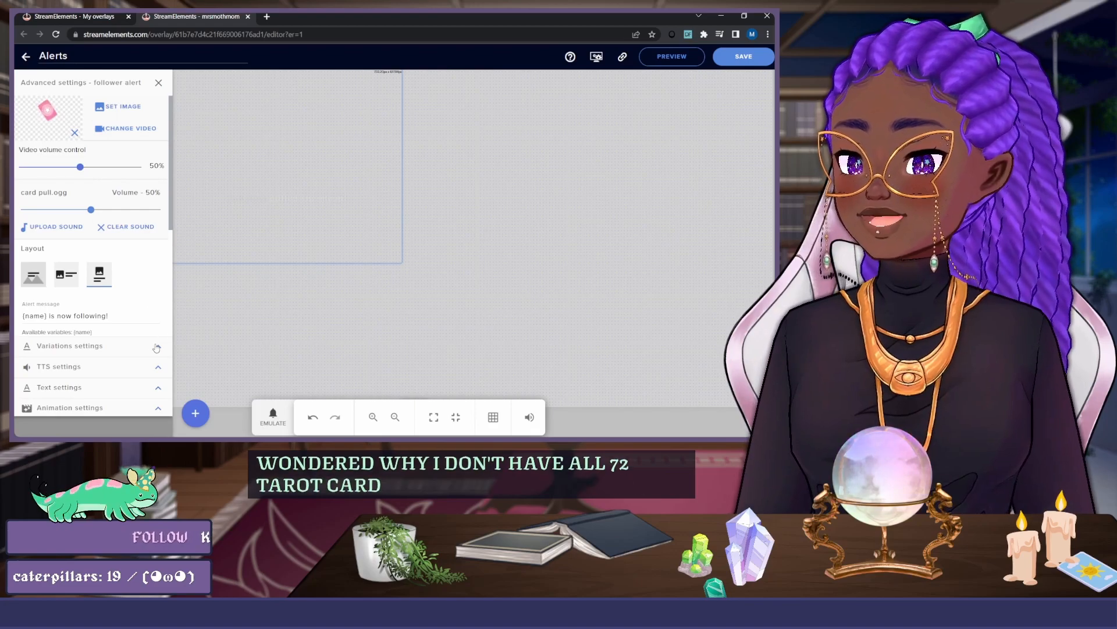
{"action": "left_click", "coordinate": [70, 346]}
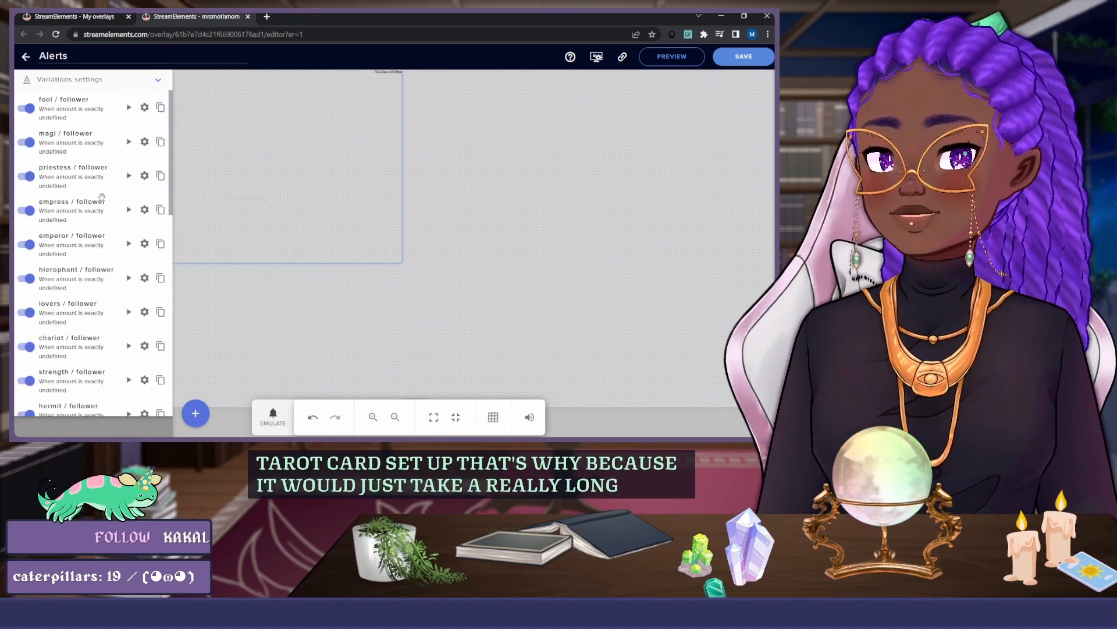
{"action": "scroll", "scroll_direction": "down", "scroll_amount": 3}
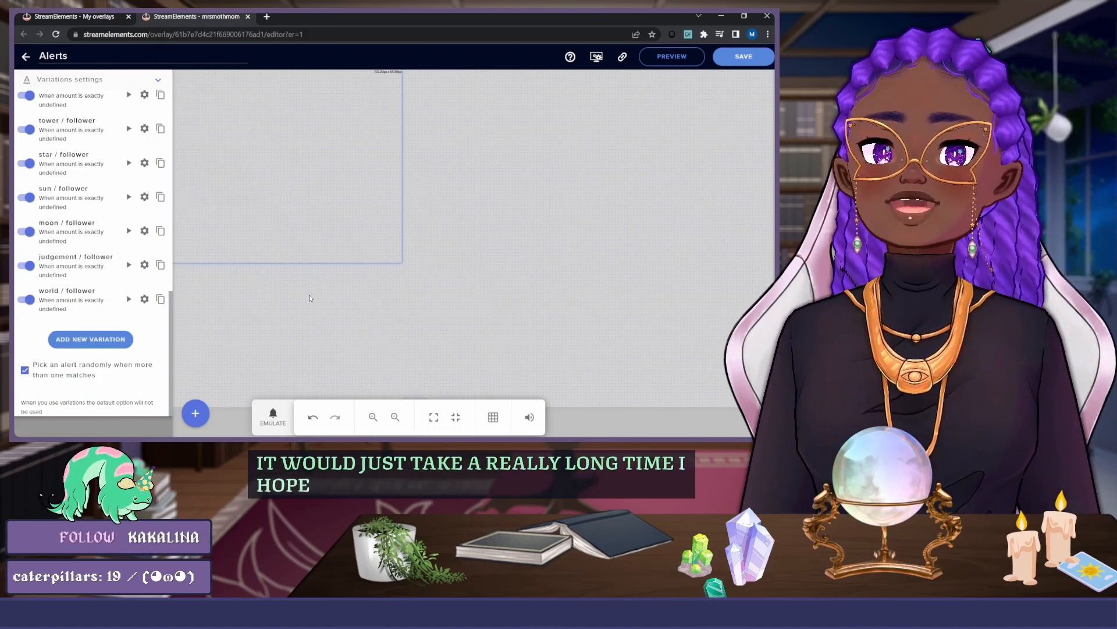
{"action": "scroll", "scroll_direction": "down", "scroll_amount": 3}
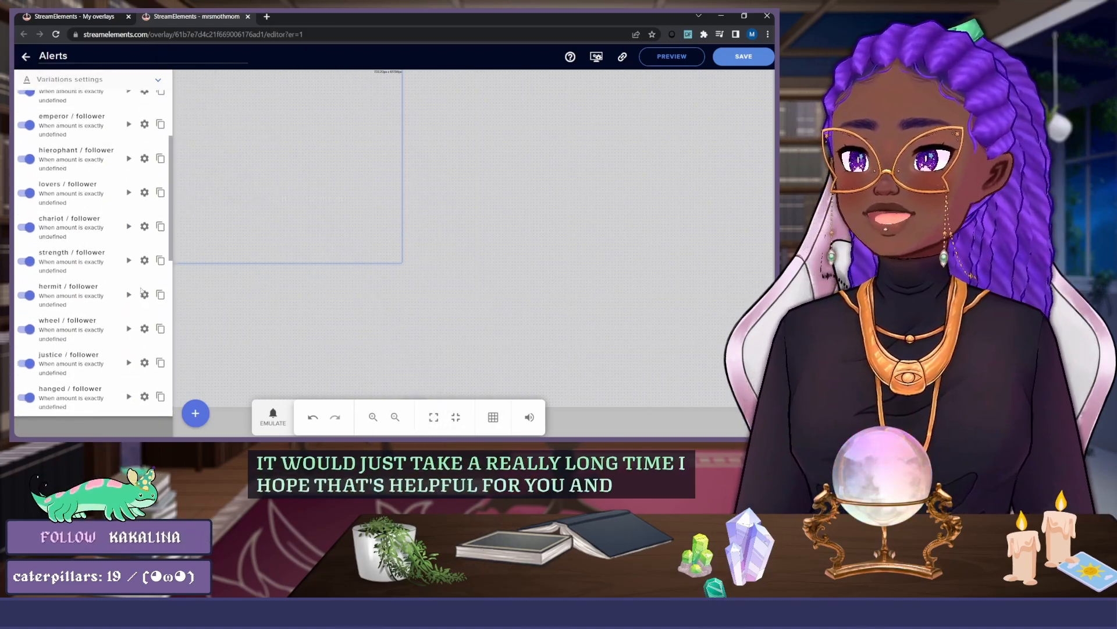
{"action": "scroll", "scroll_direction": "up", "scroll_amount": 3}
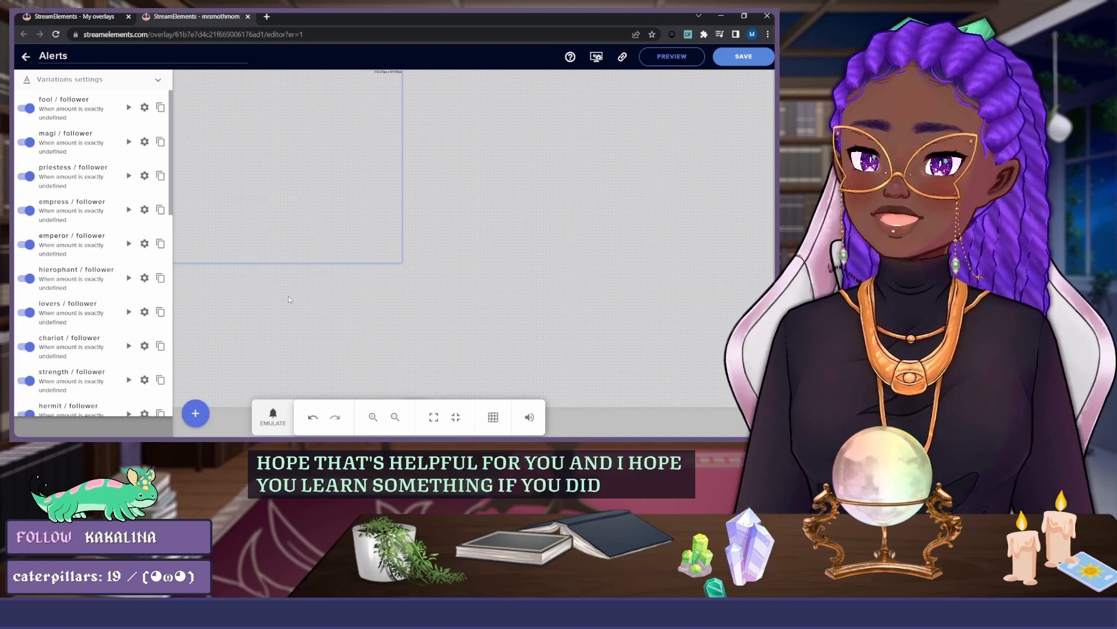